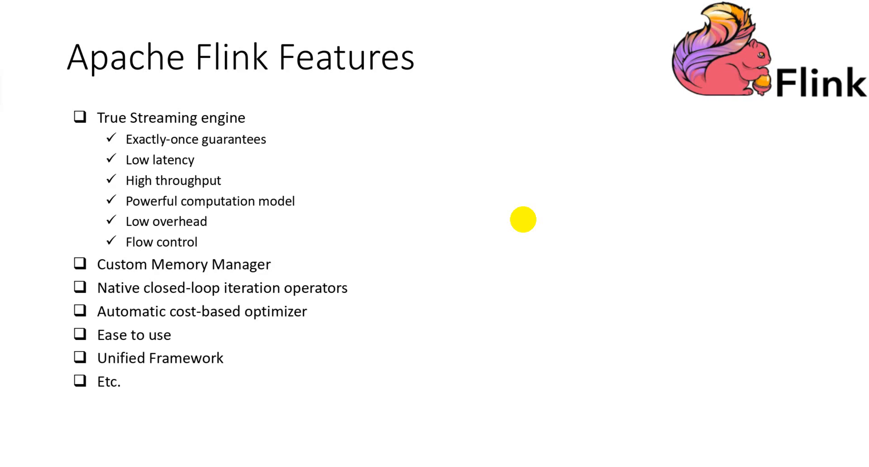
mouse_move(227, 150)
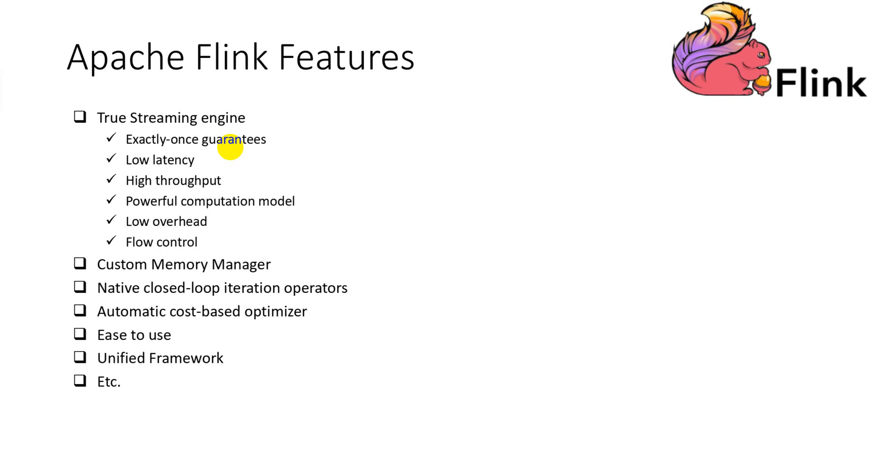
mouse_move(253, 179)
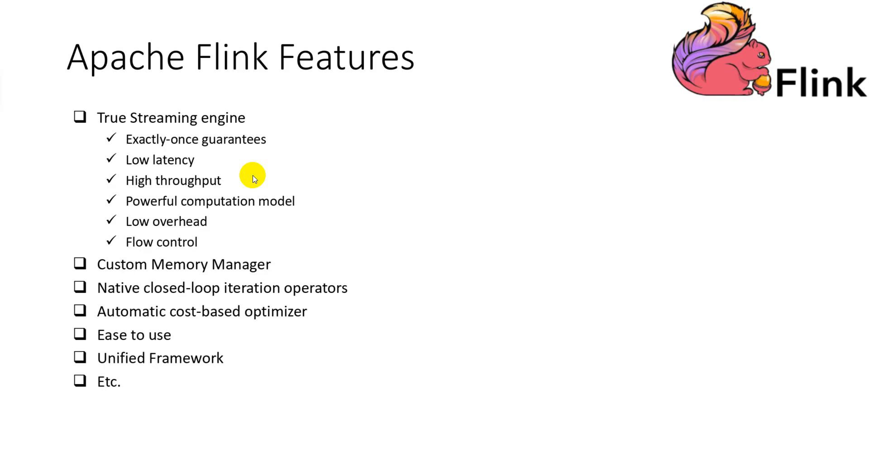
mouse_move(277, 217)
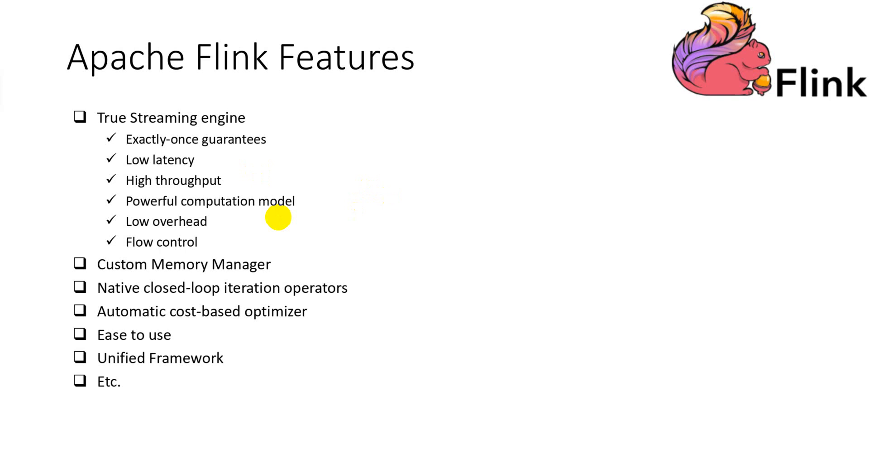